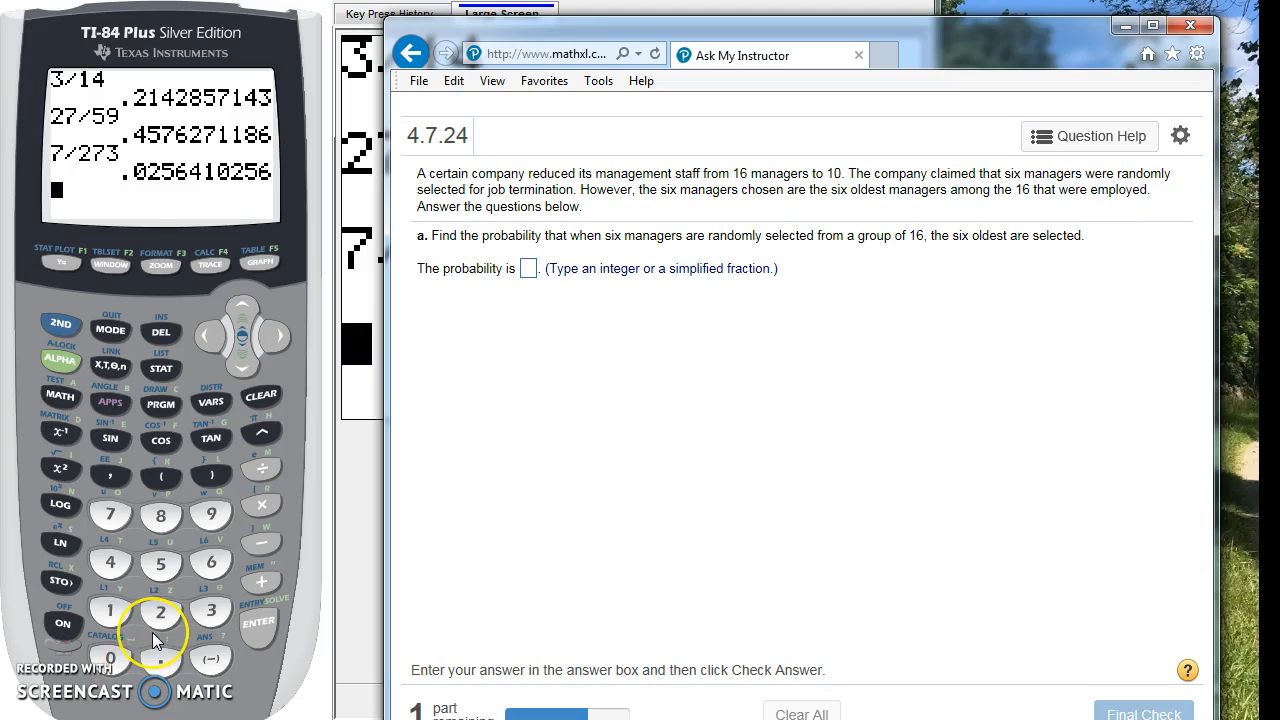
mouse_move(160, 630)
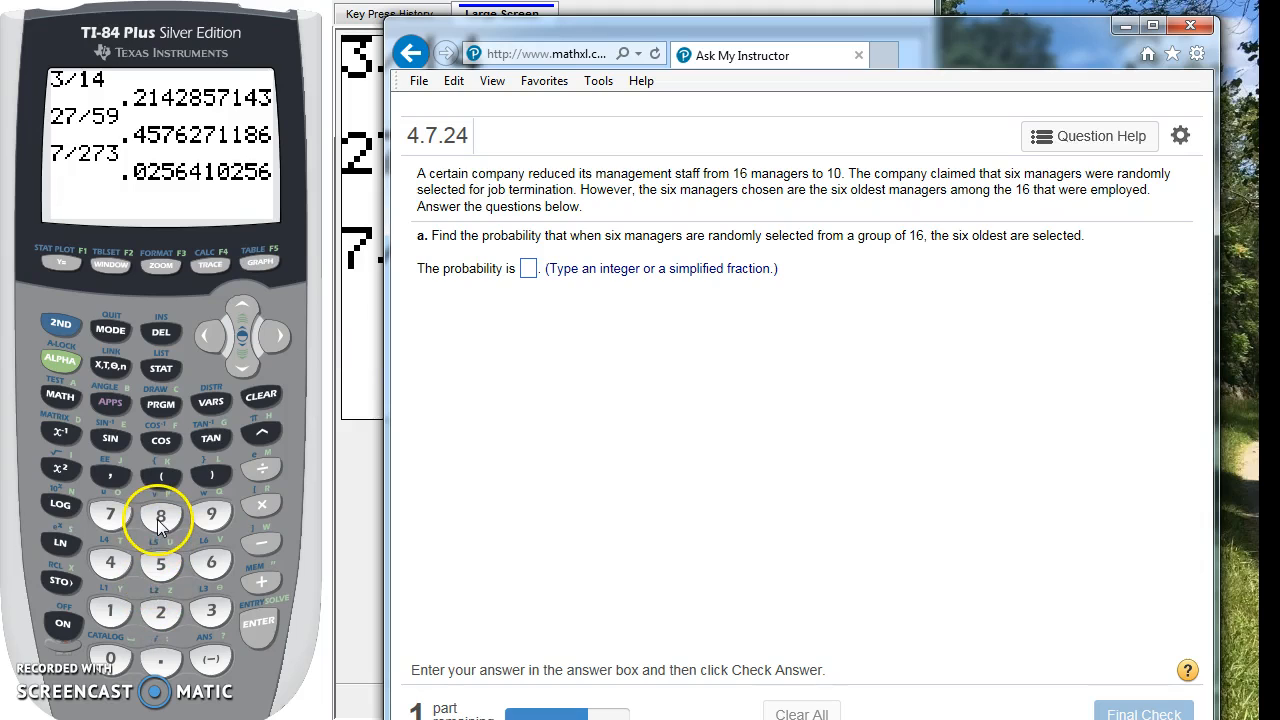
mouse_move(683, 373)
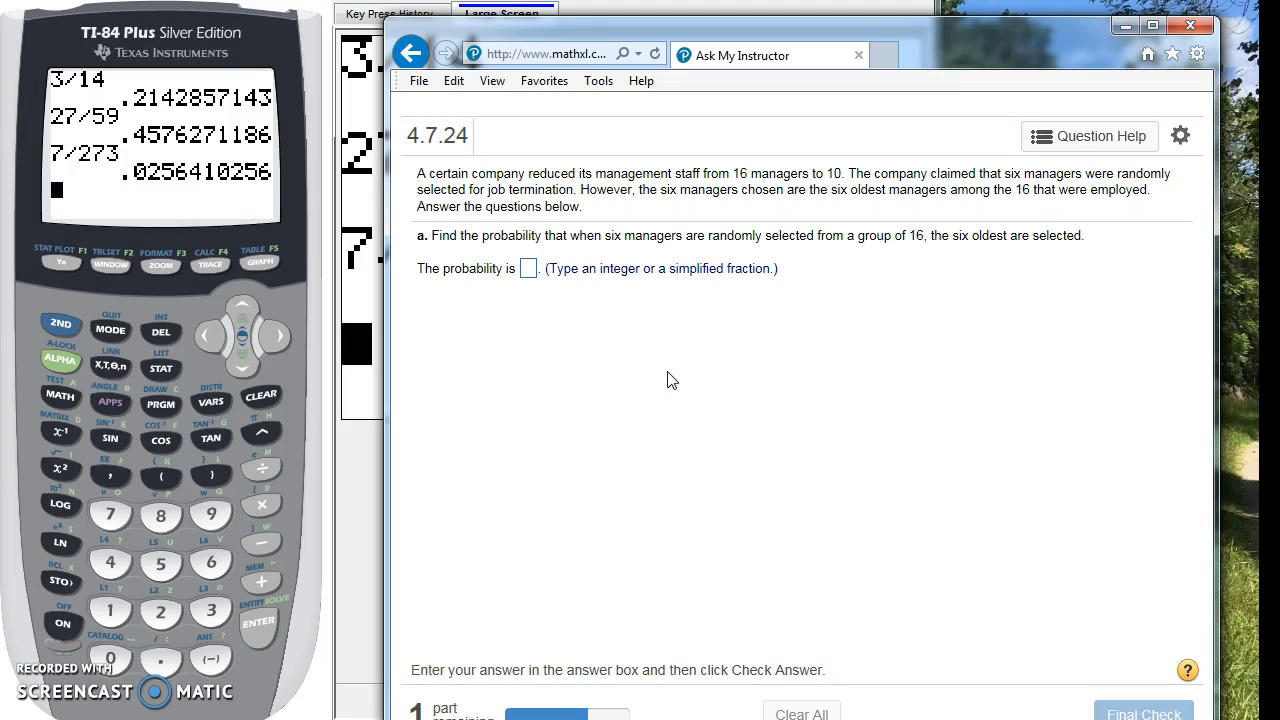
mouse_move(950, 322)
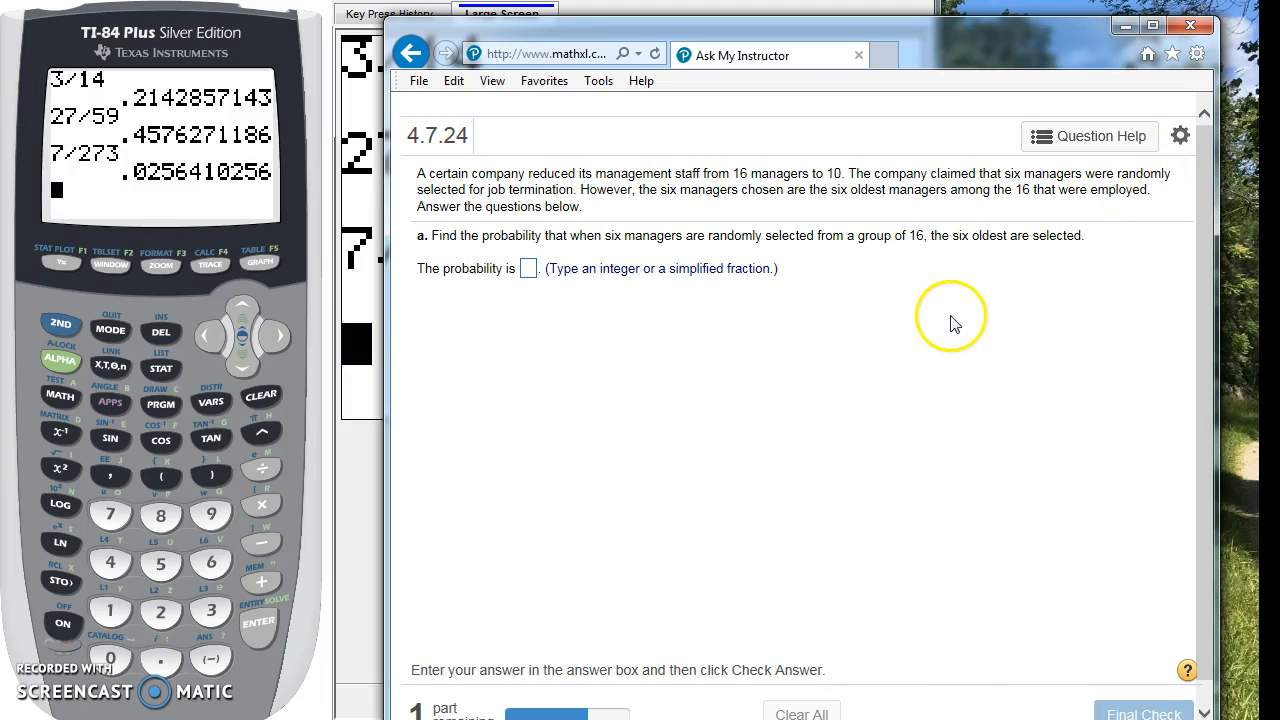
mouse_move(175, 605)
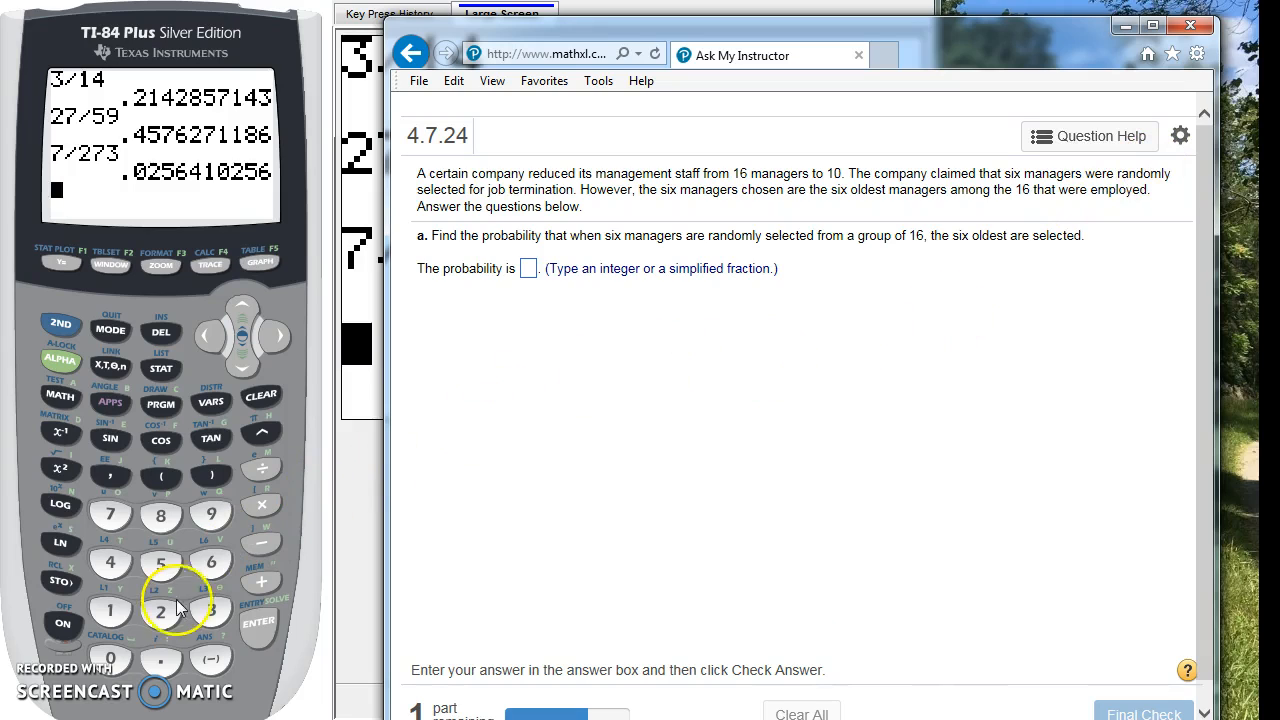
mouse_move(200, 603)
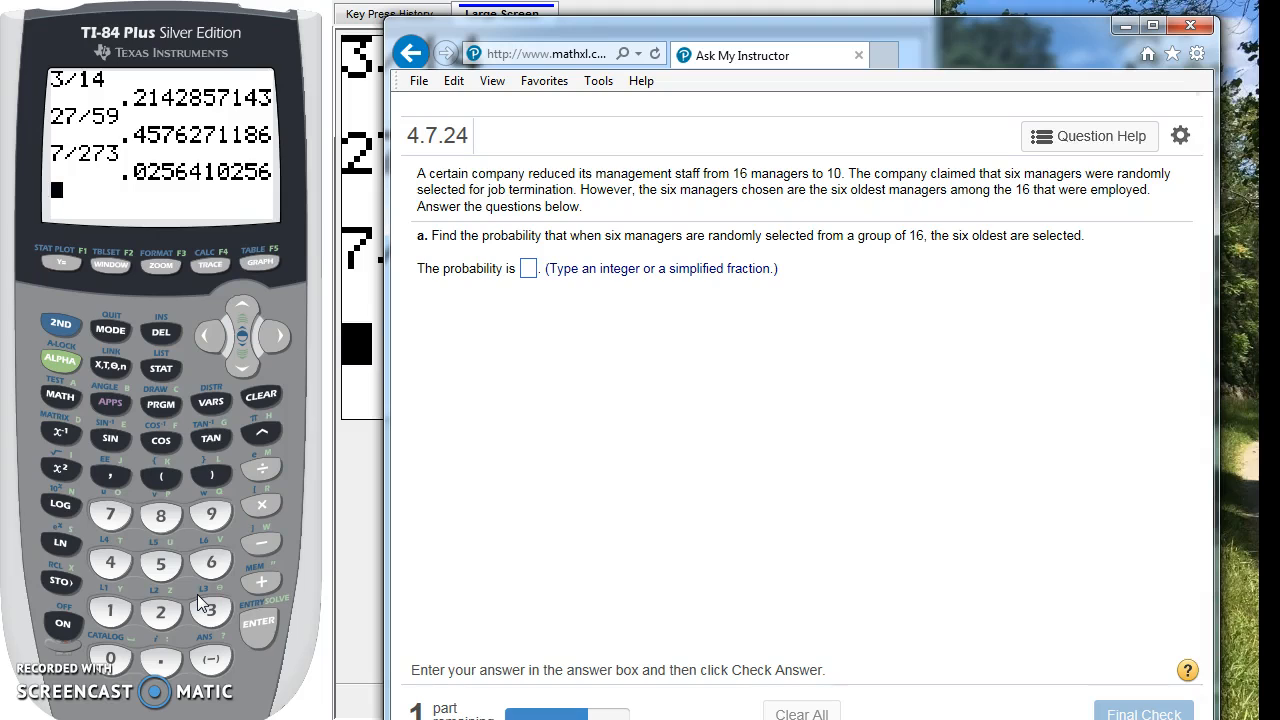
mouse_move(718, 193)
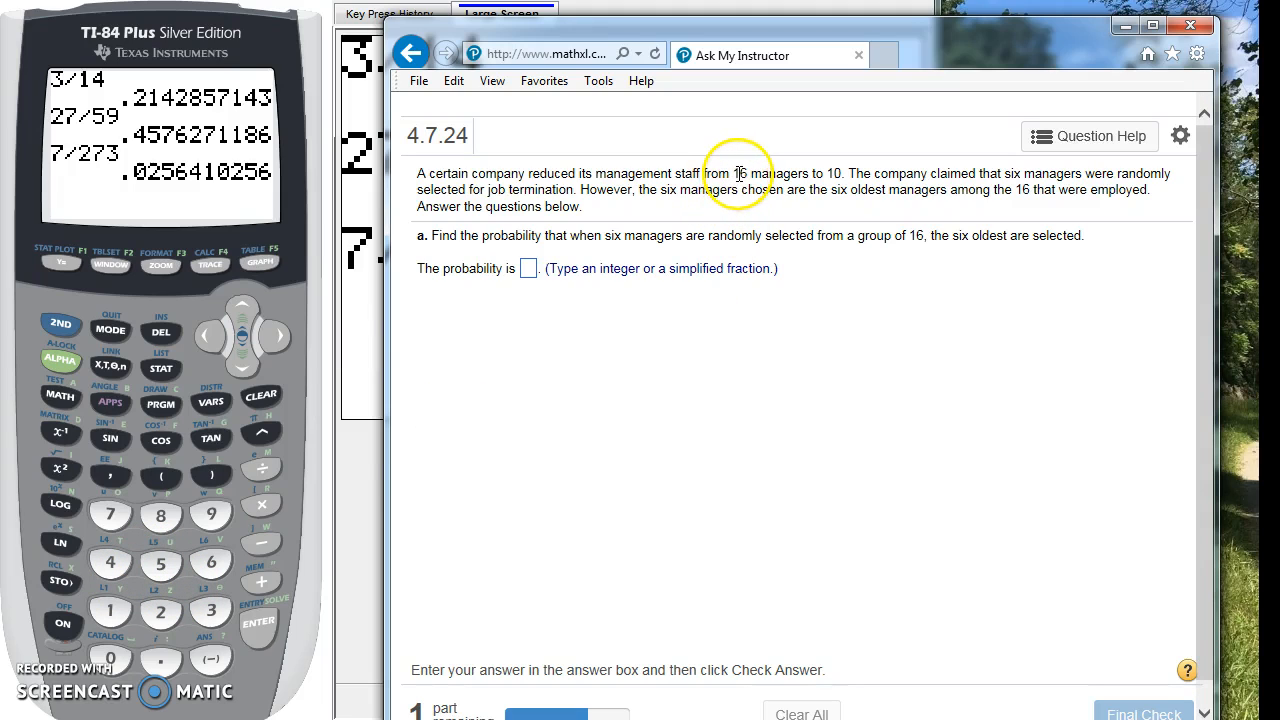
mouse_move(657, 310)
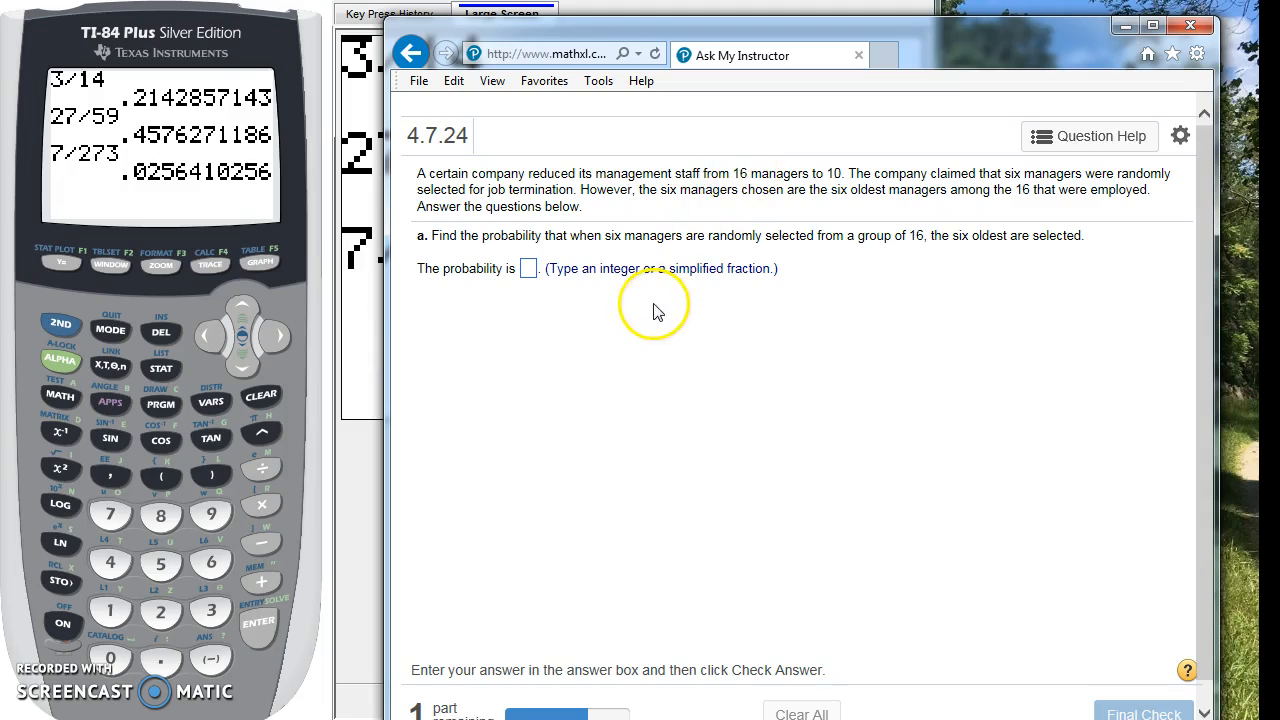
mouse_move(548, 300)
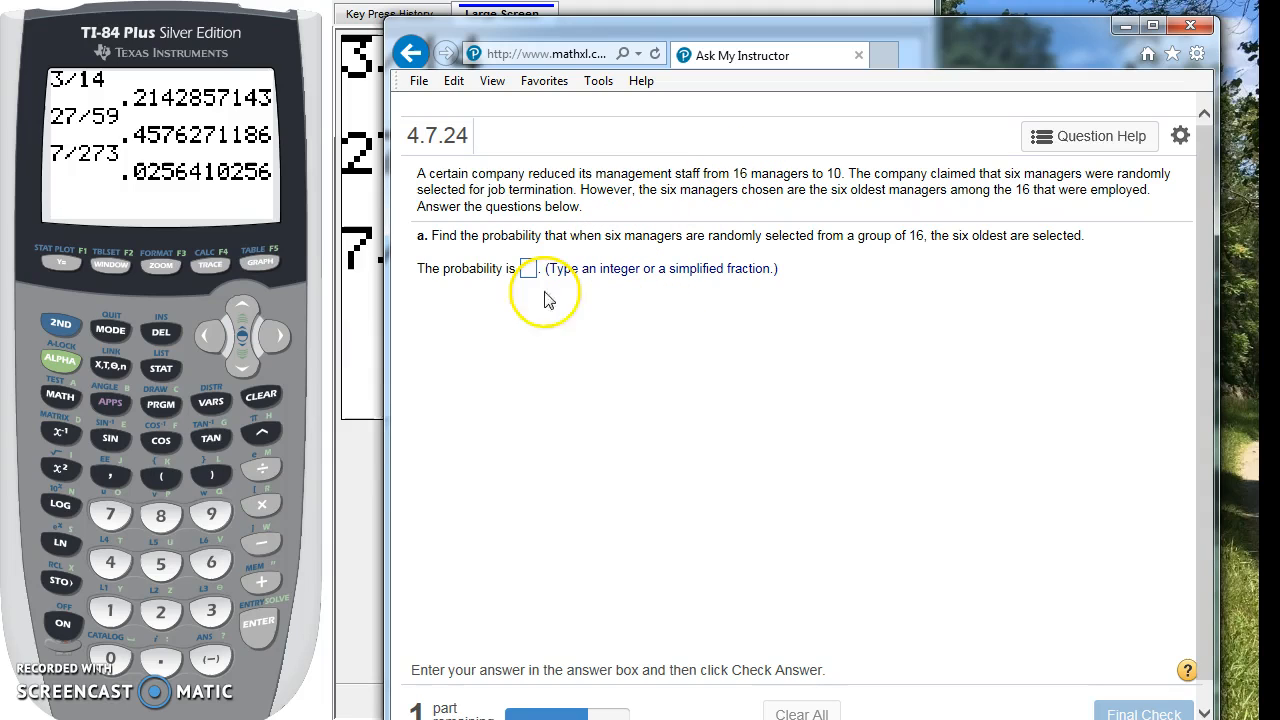
mouse_move(209, 561)
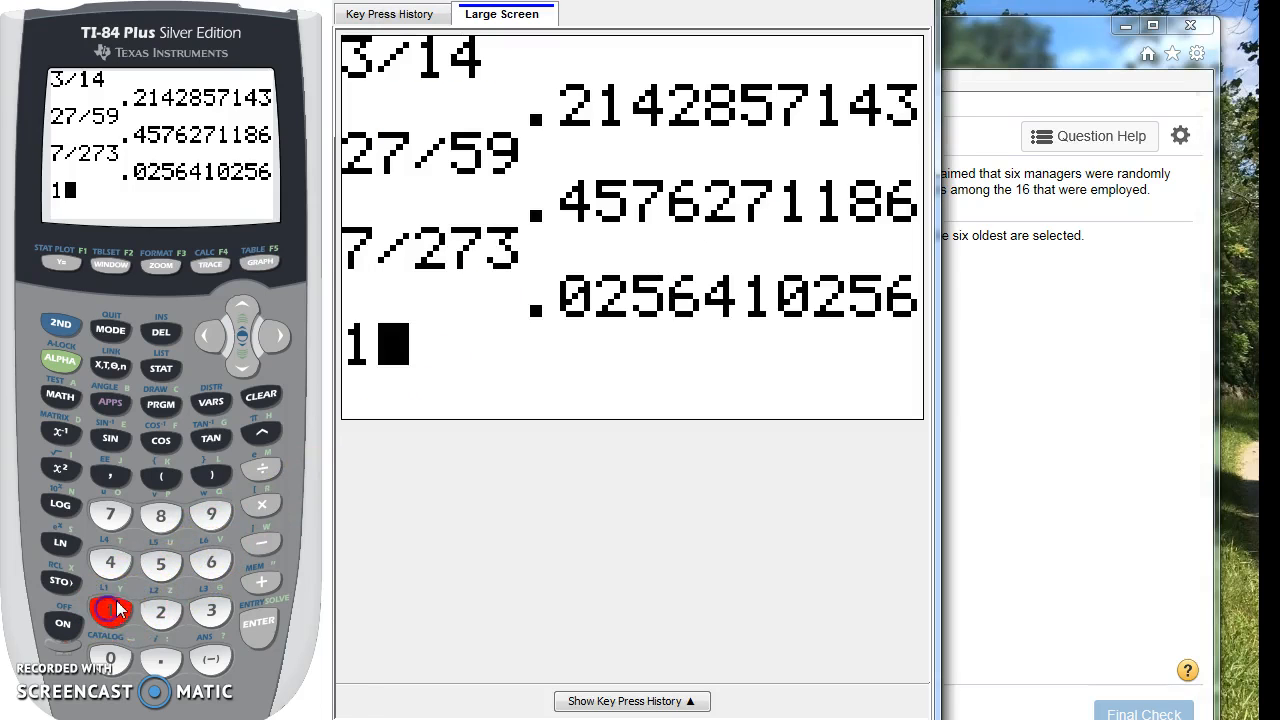
Step: Compute 16 nCr 6 on TI-SmartView, giving 8008 ways to choose the managers
click(59, 394)
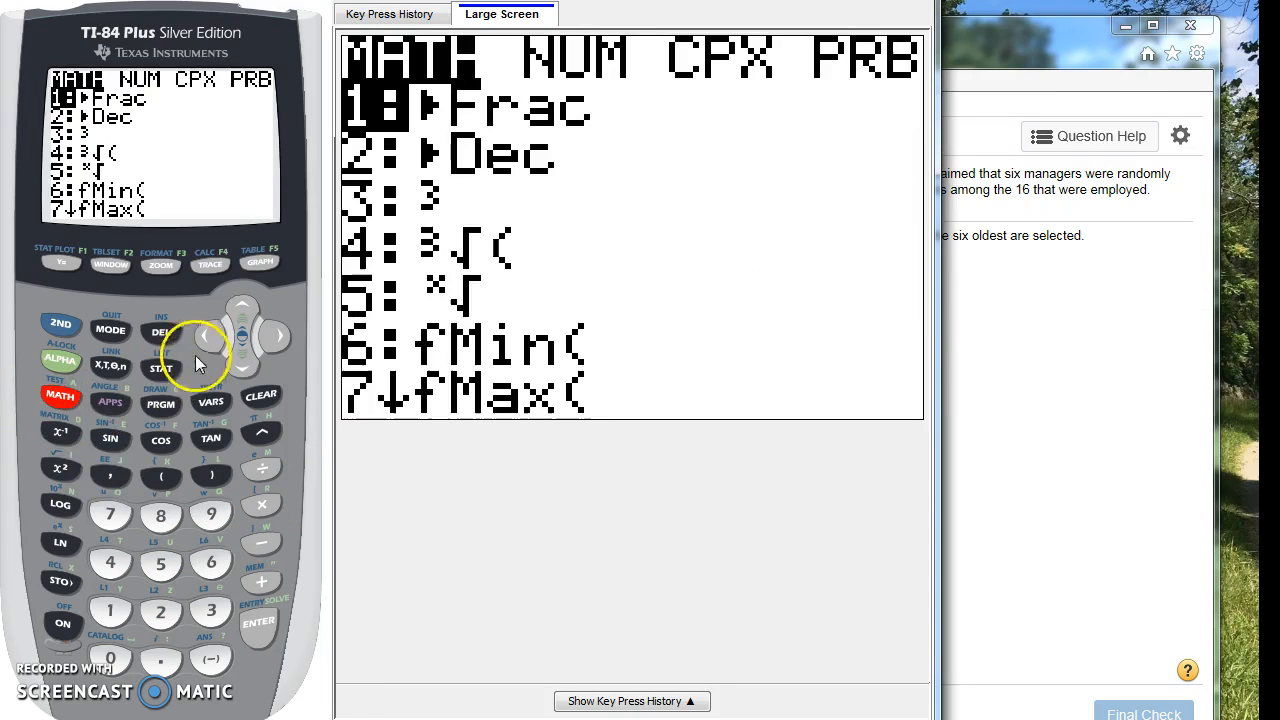
click(275, 337)
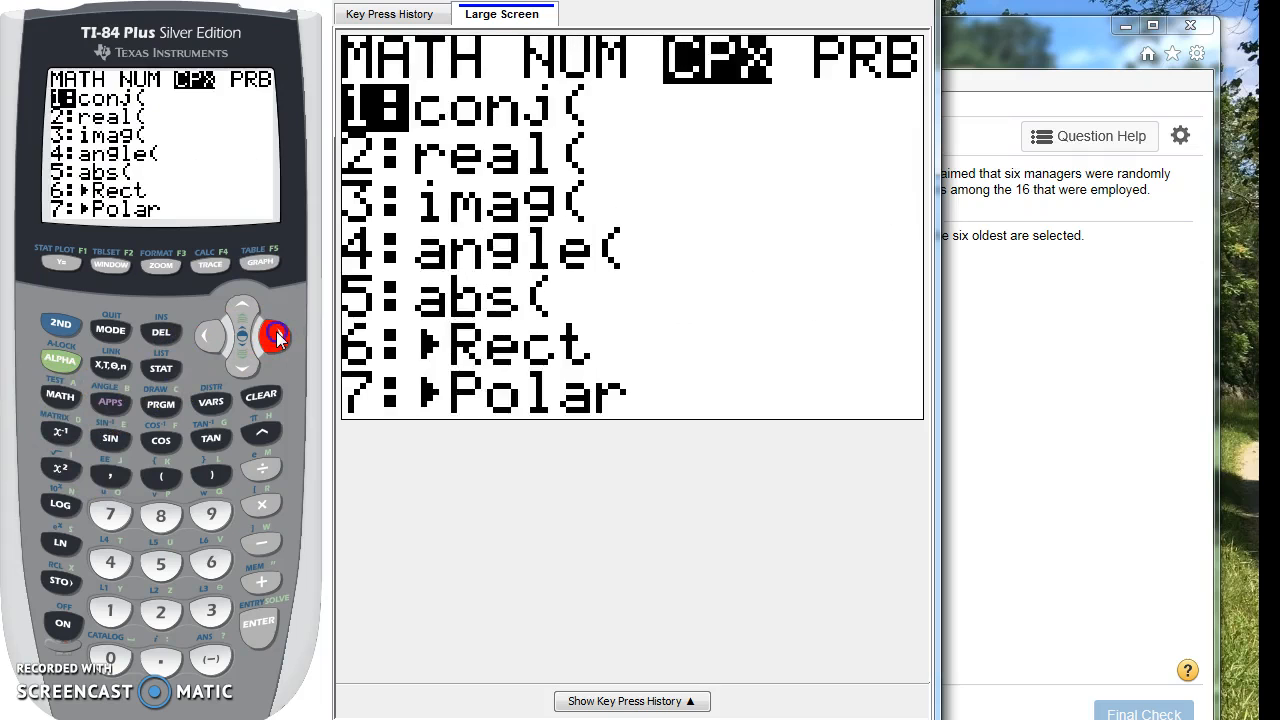
click(276, 335)
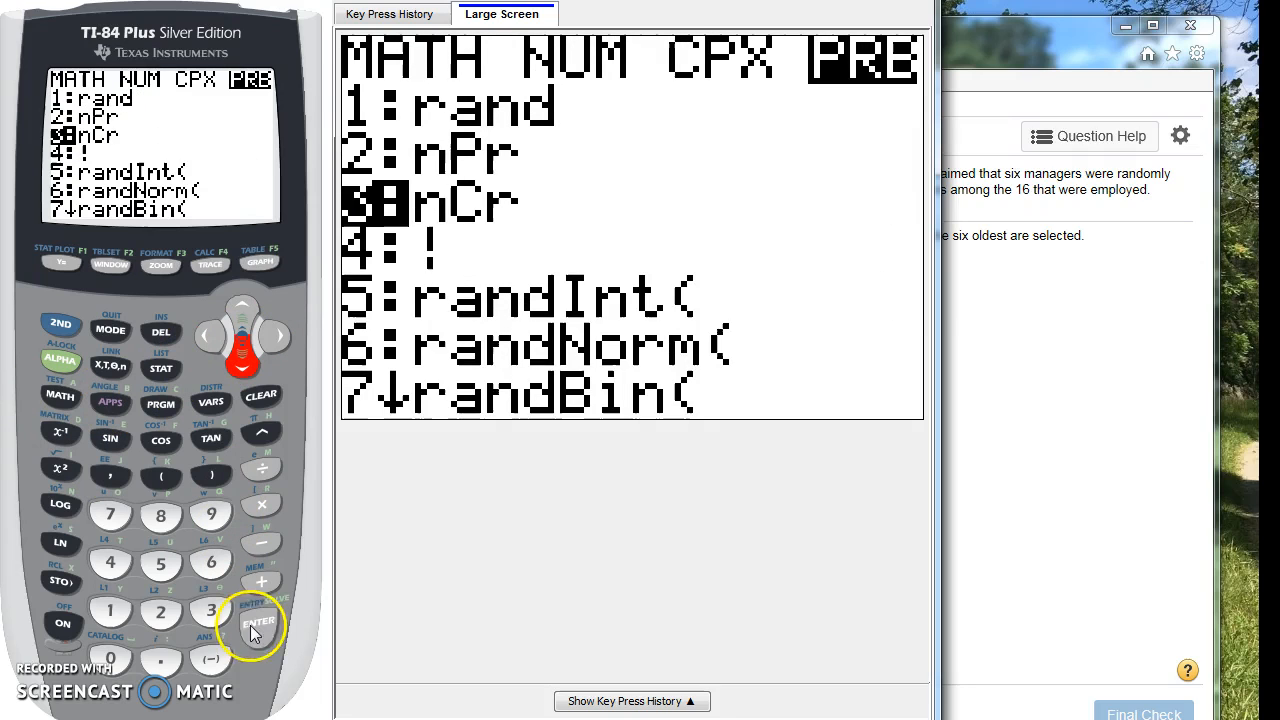
click(258, 621)
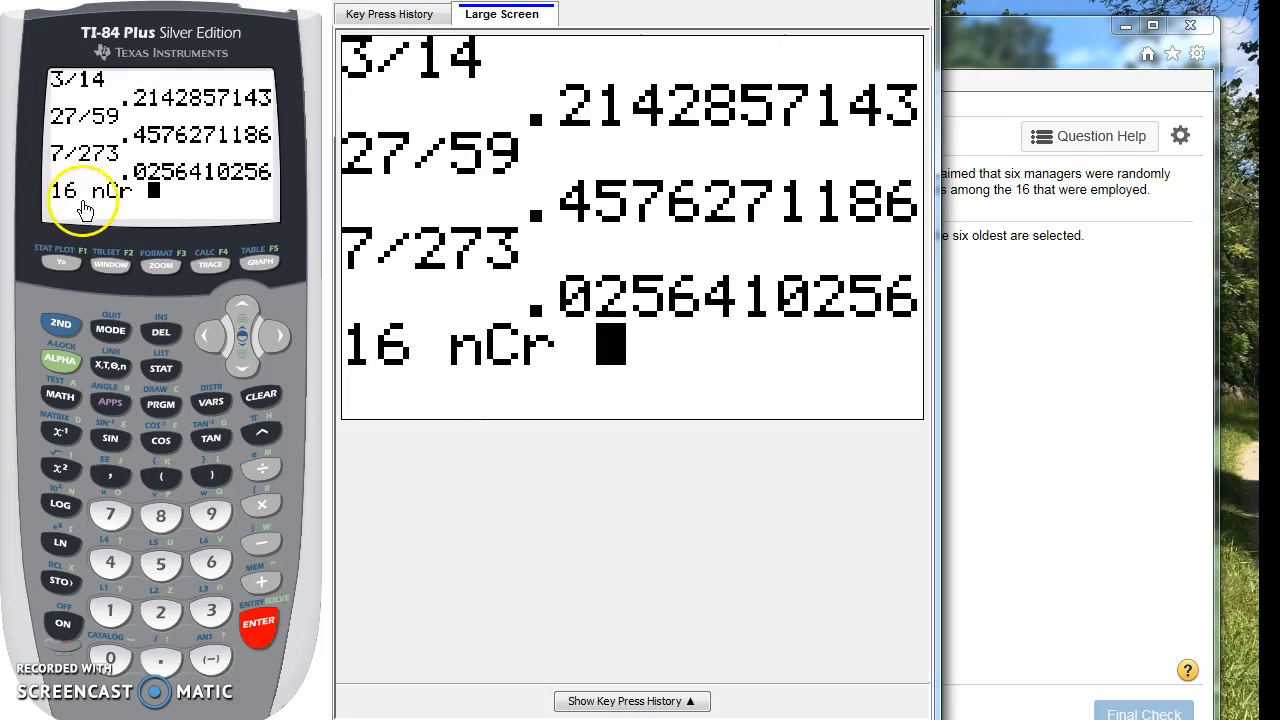
click(210, 563)
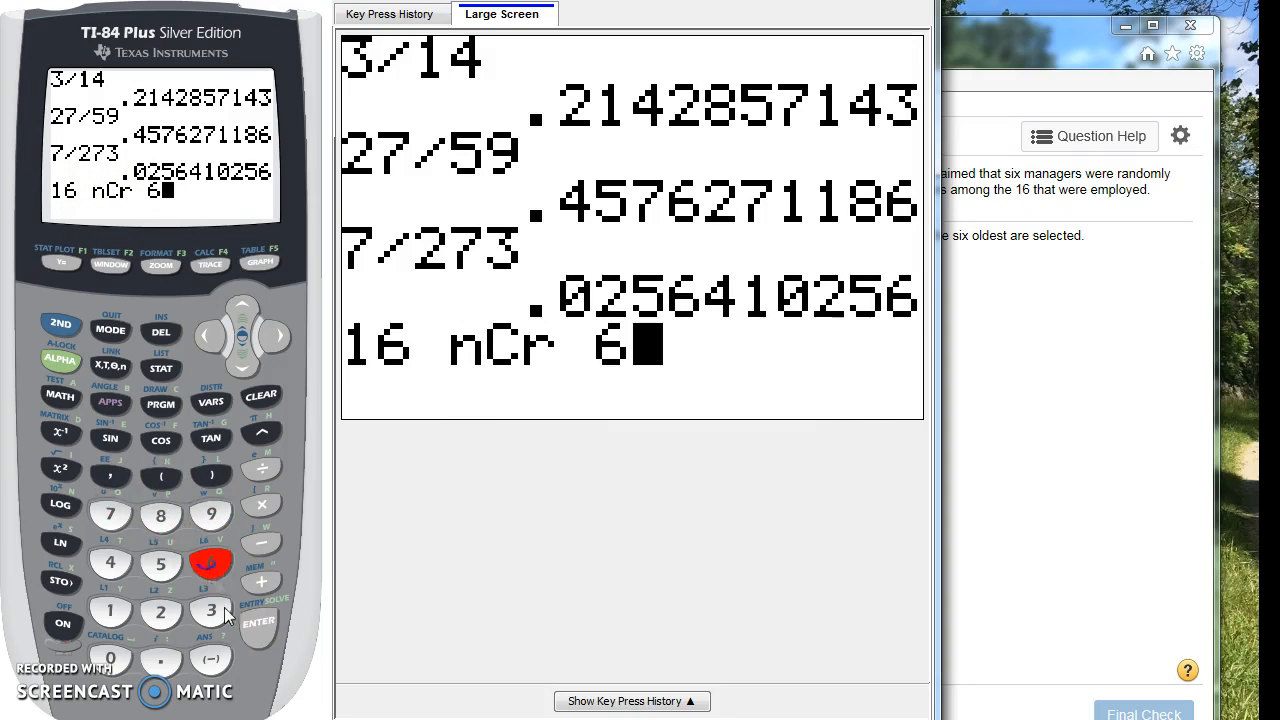
click(258, 625)
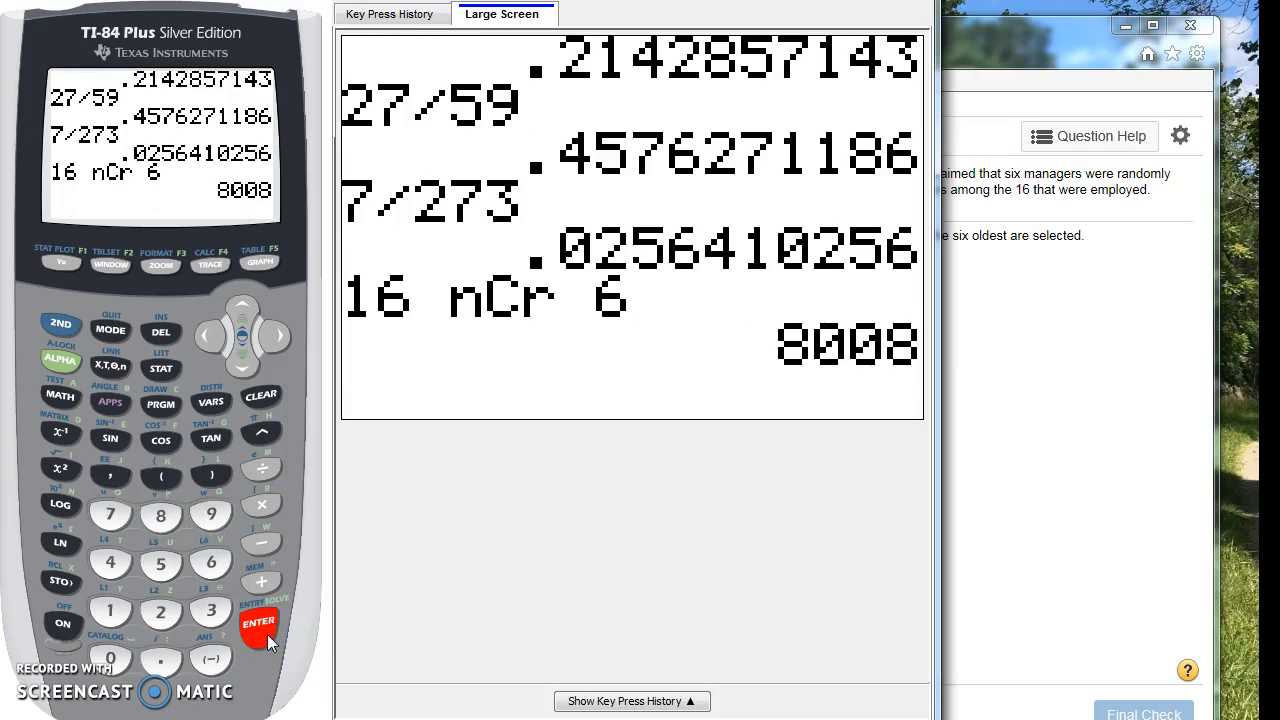
mouse_move(1013, 450)
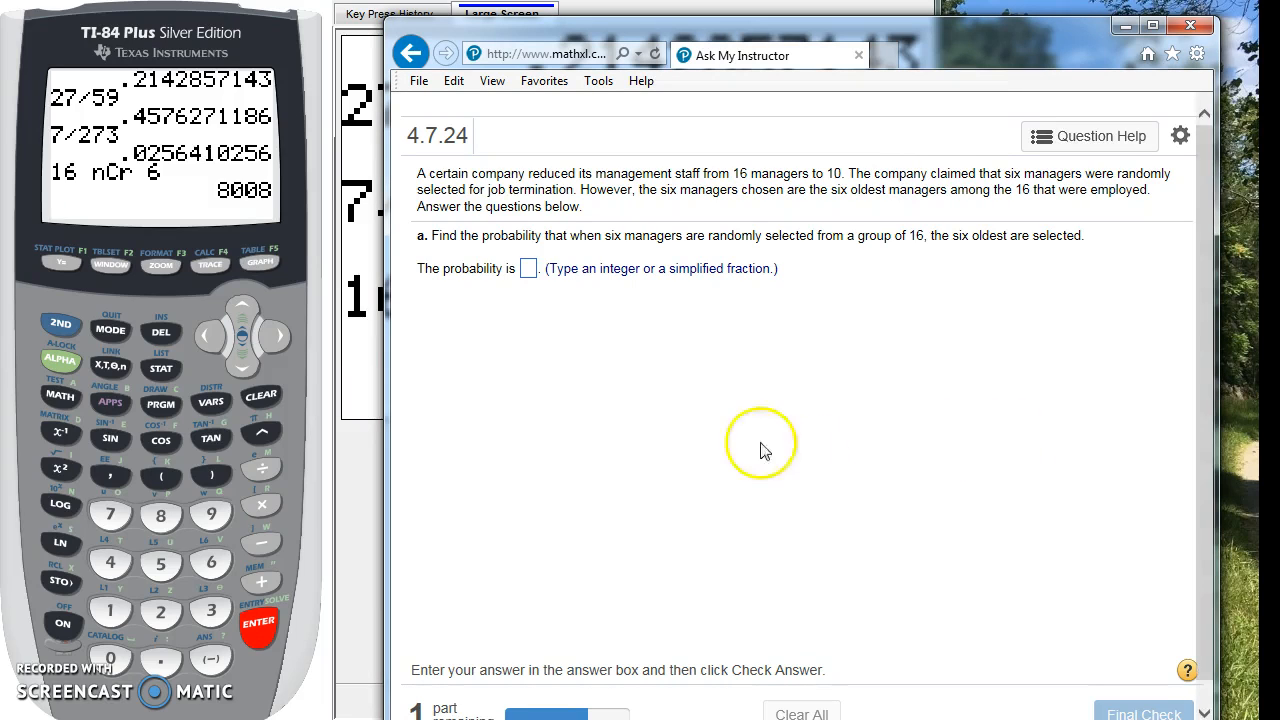
mouse_move(745, 262)
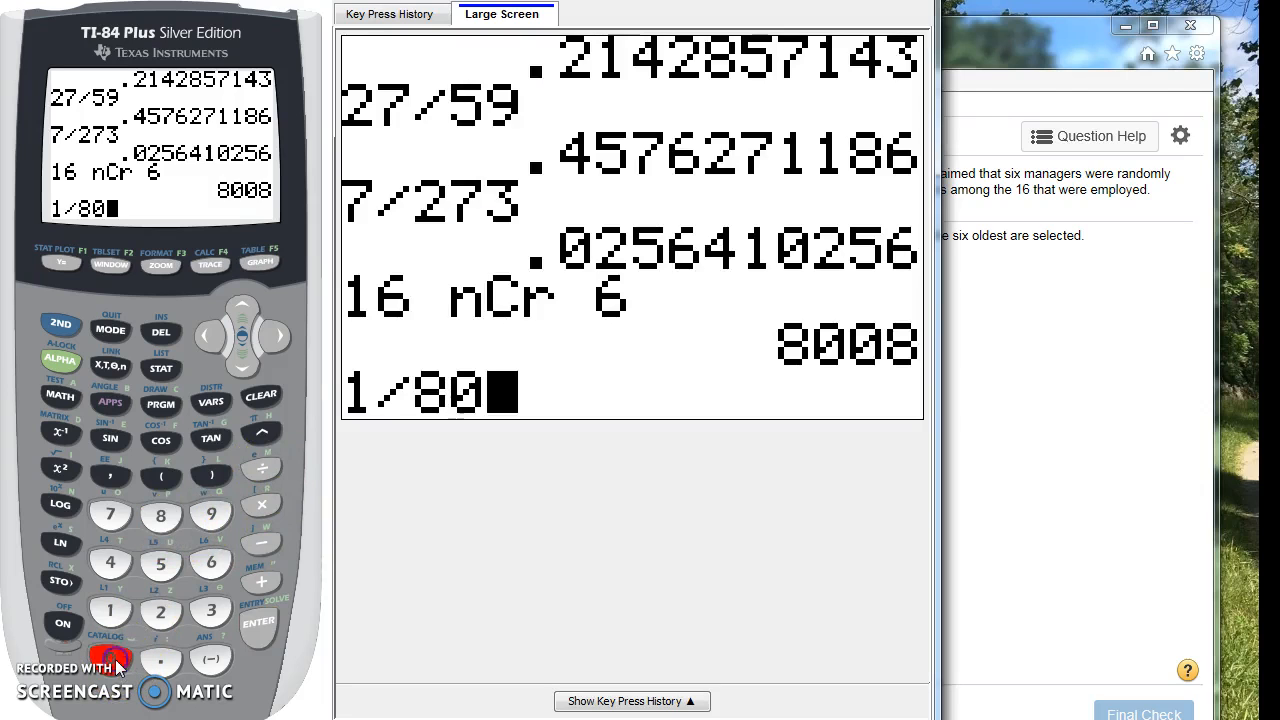
Step: Evaluate 1/8008 on the calculator, giving about 1.2488E-4
click(160, 515)
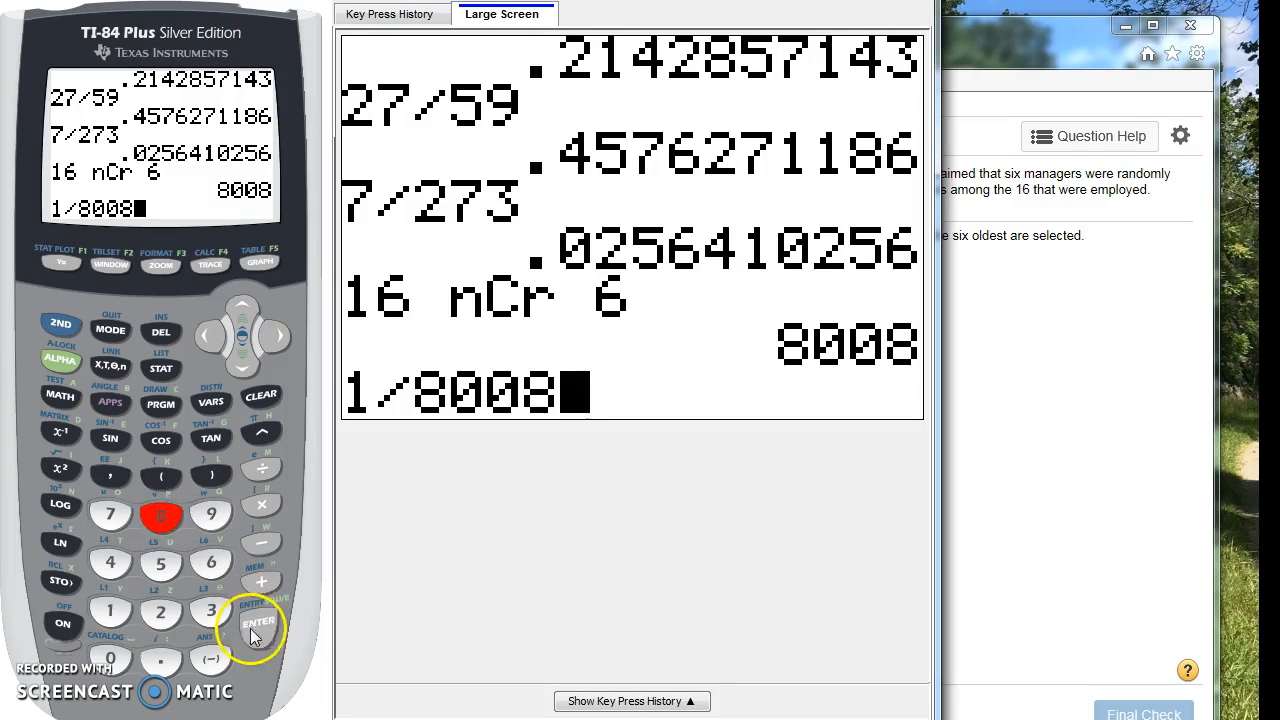
click(258, 621)
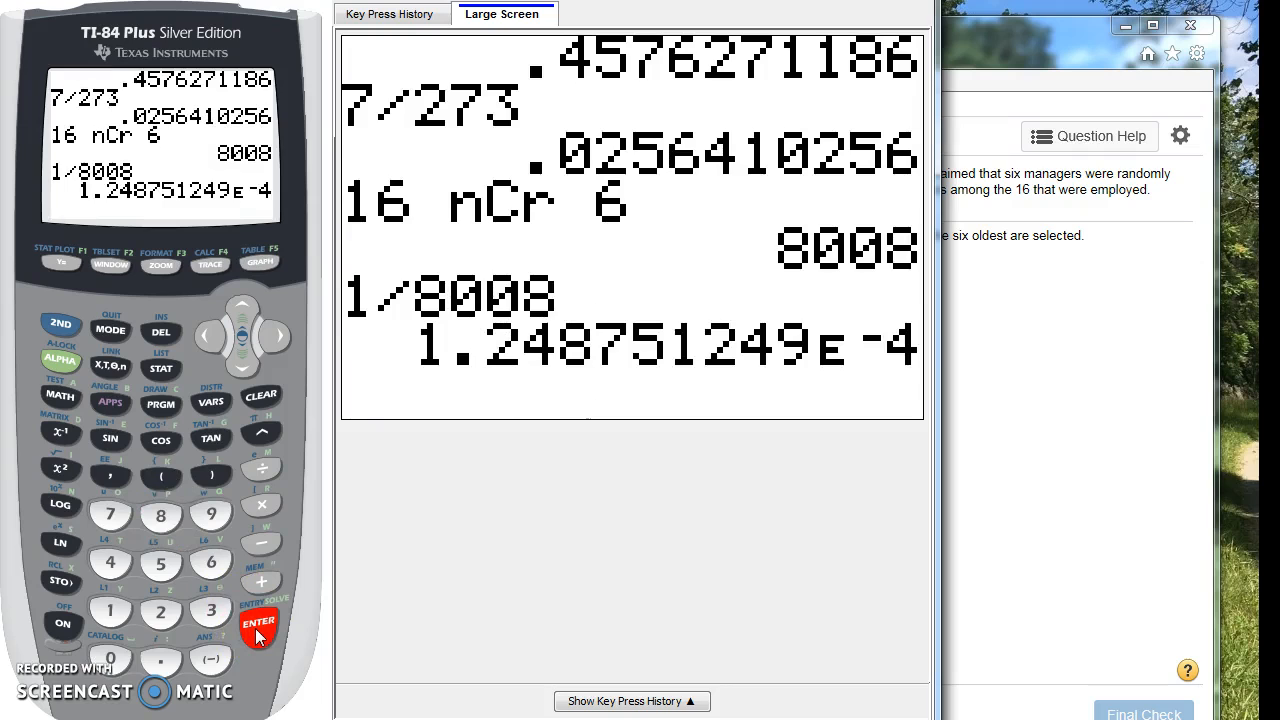
mouse_move(828, 335)
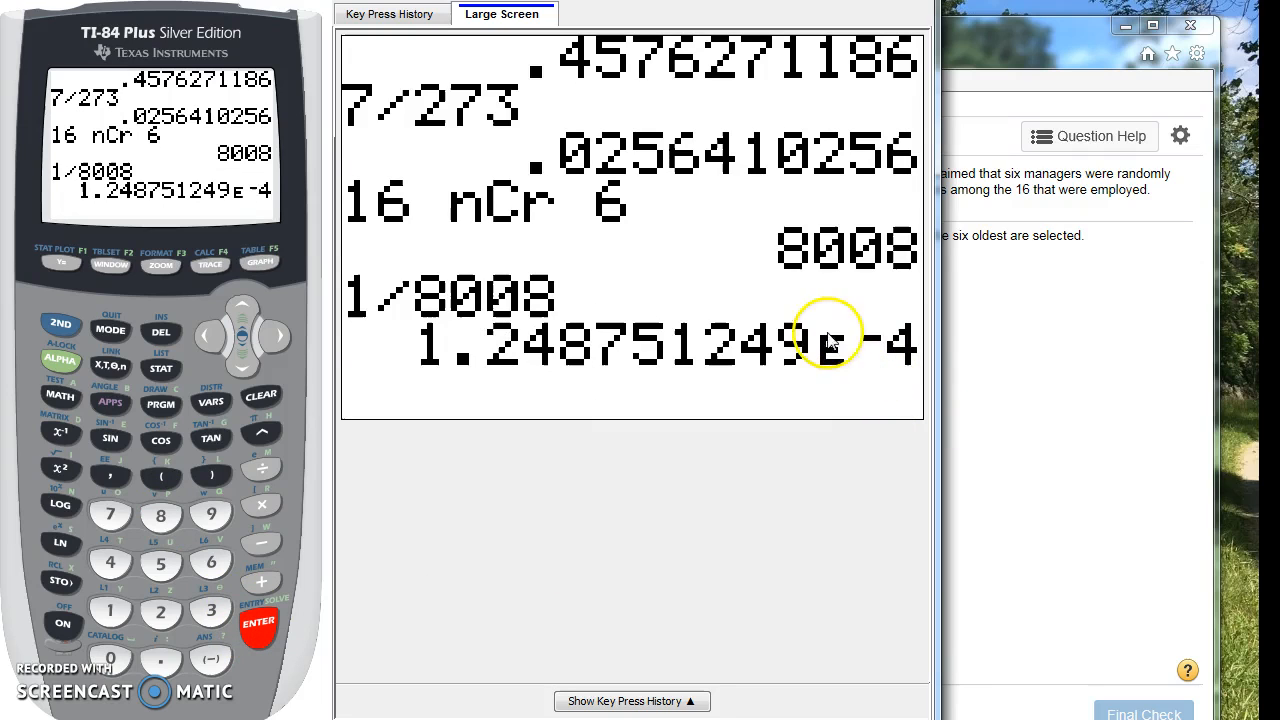
mouse_move(415, 380)
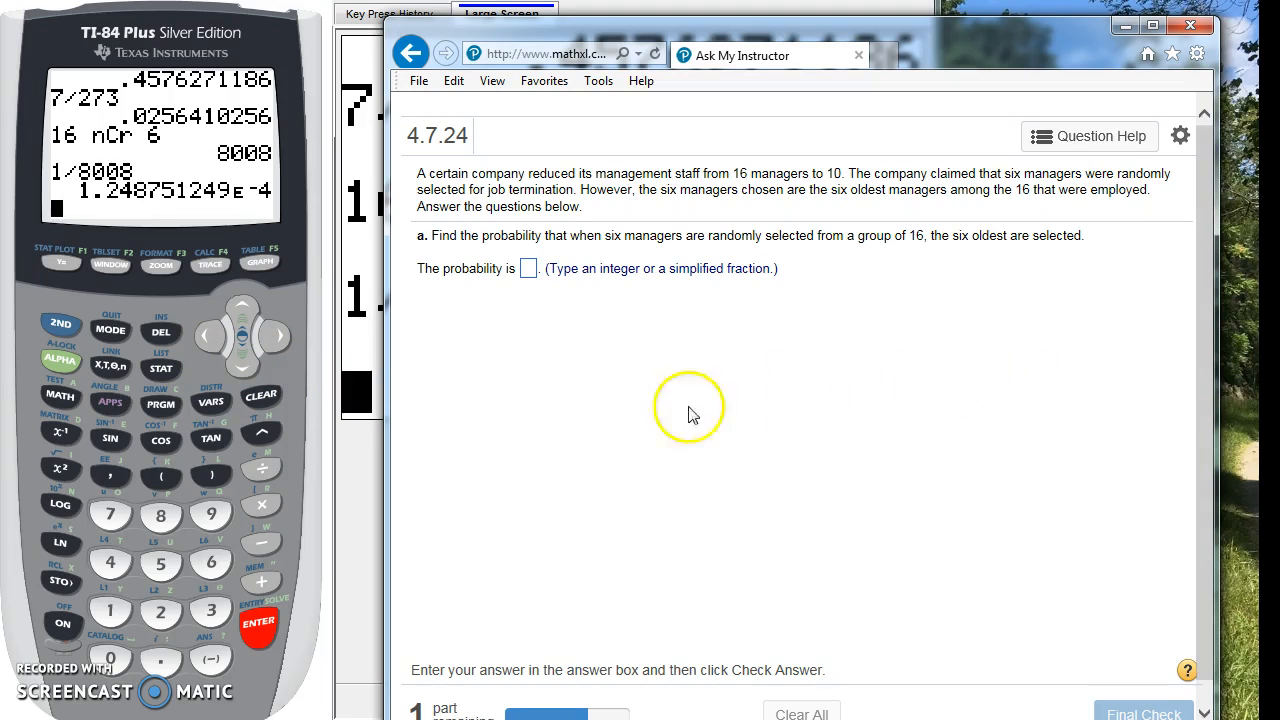
mouse_move(348, 533)
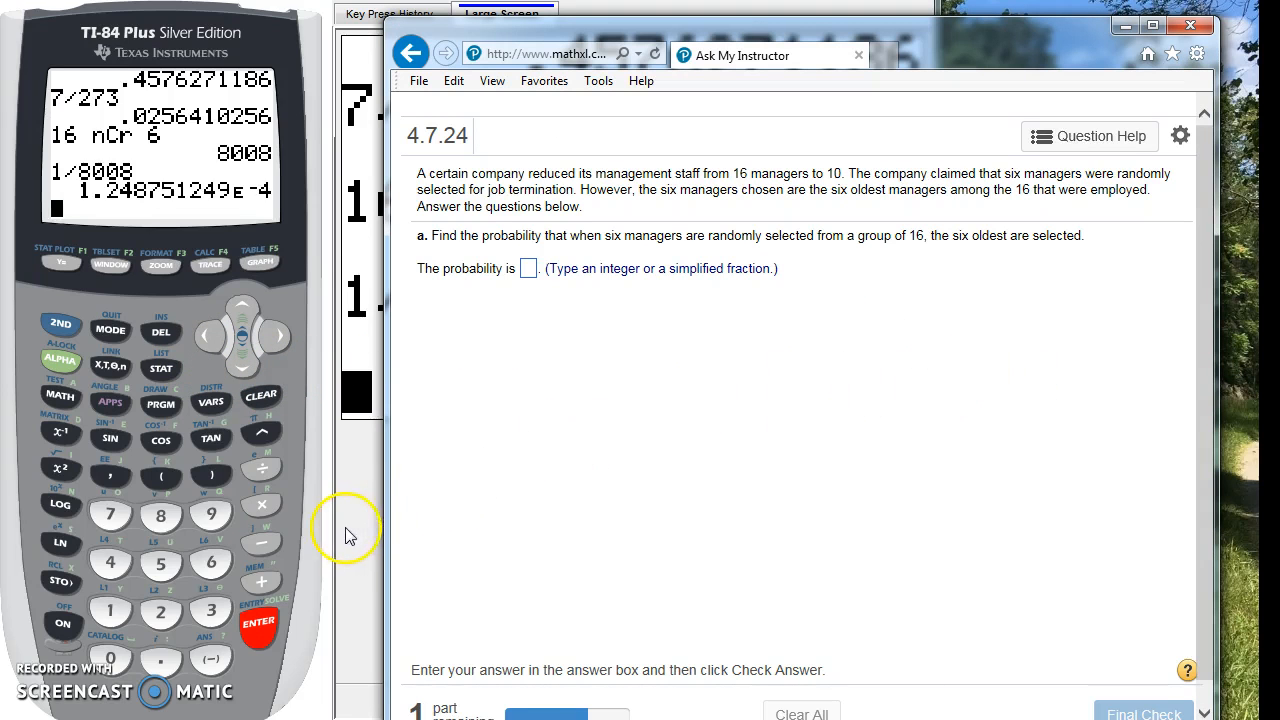
Step: Submit 1/8008 as the part a probability and dismiss the Excellent message
click(503, 13)
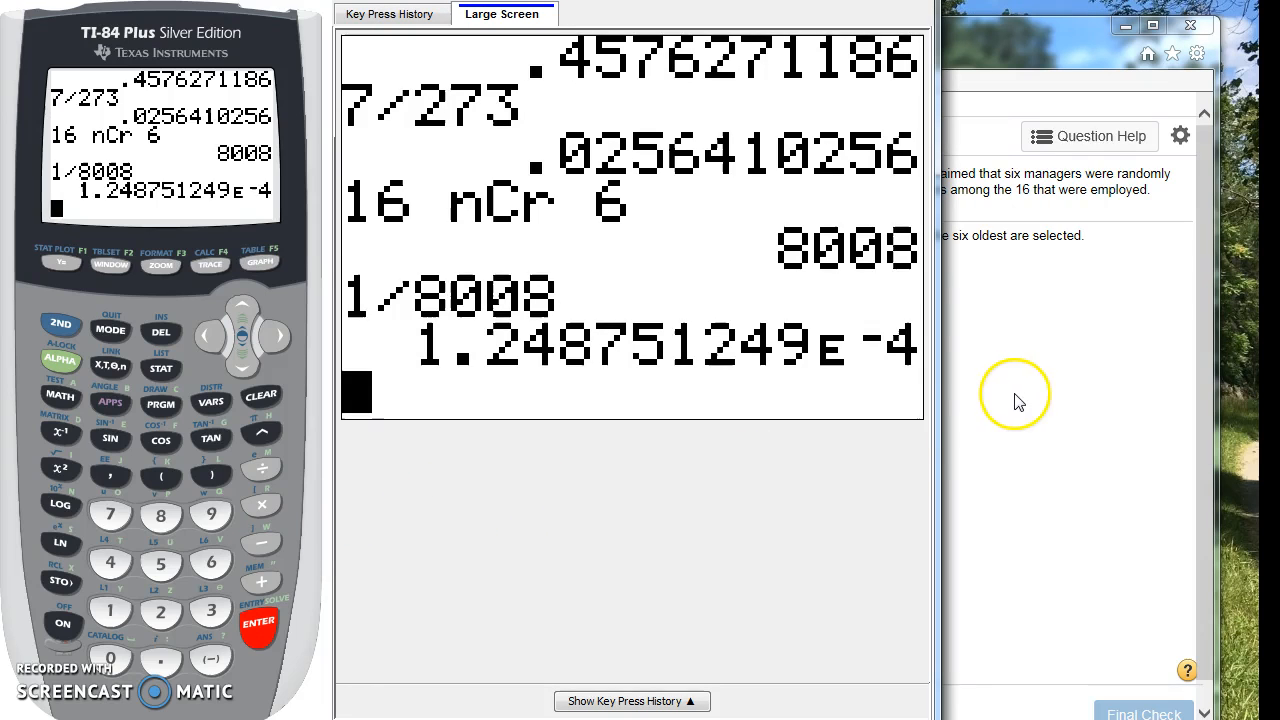
mouse_move(925, 315)
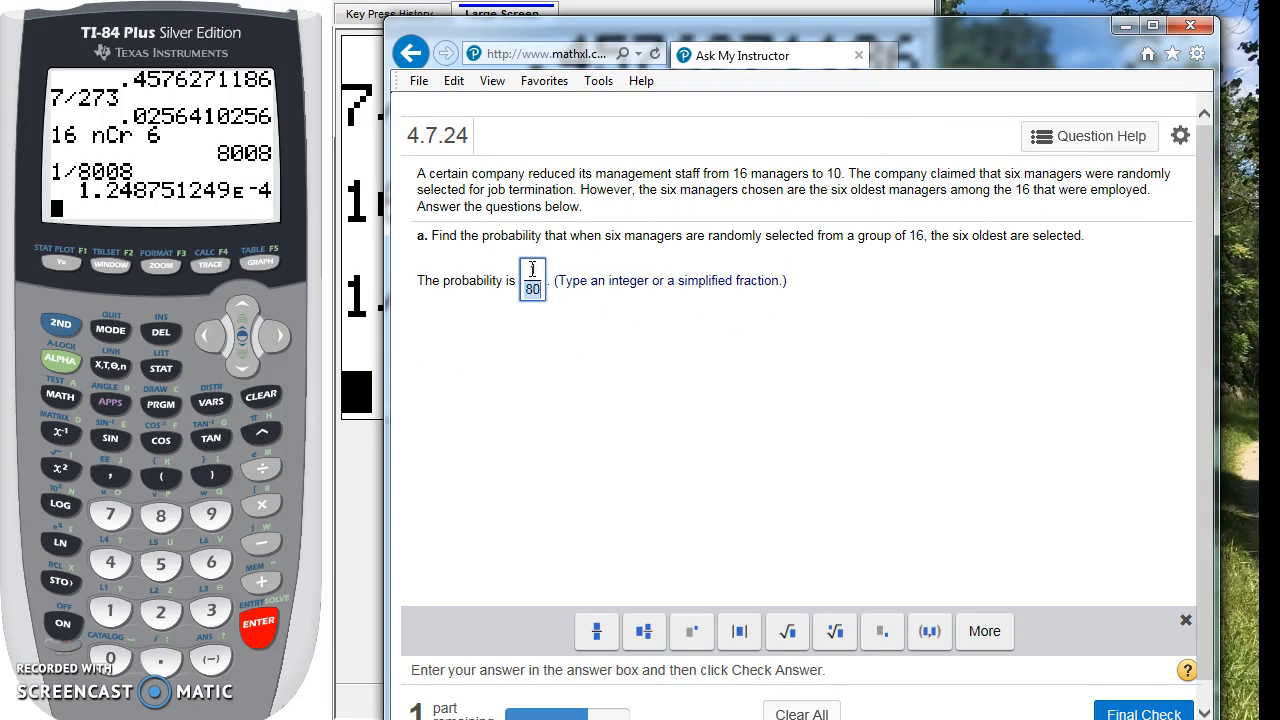
click(1143, 711)
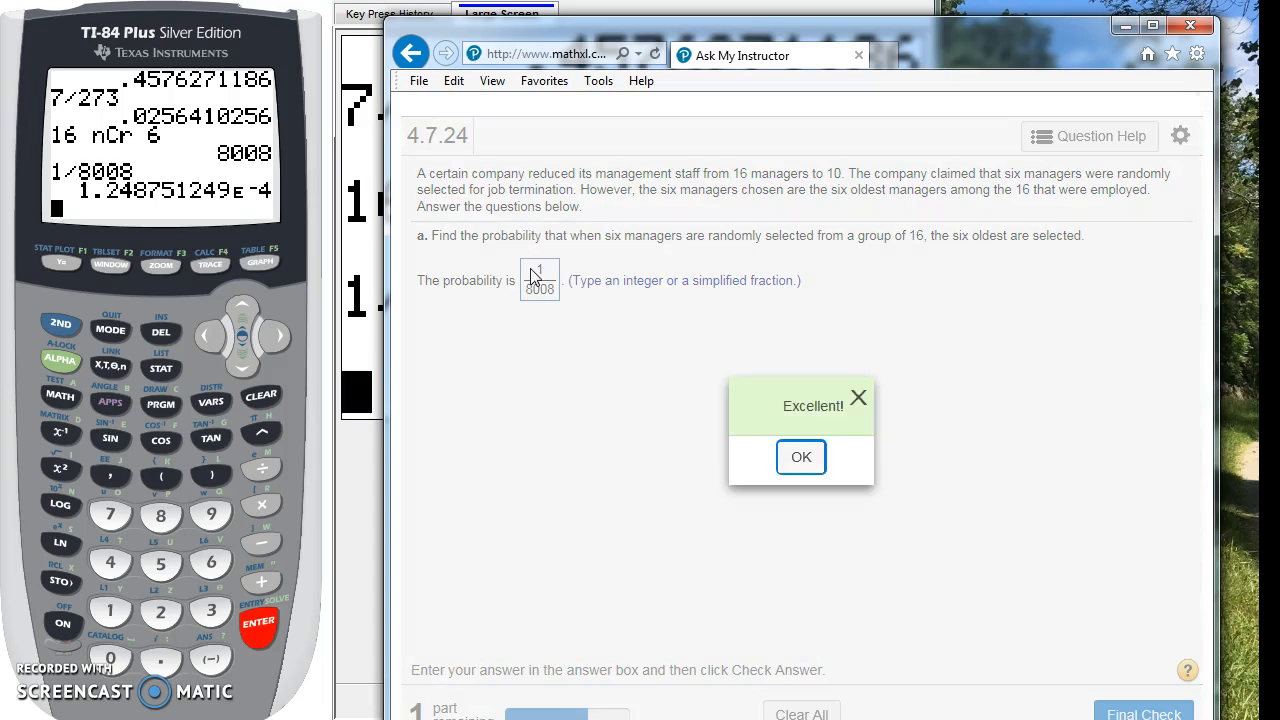
click(801, 457)
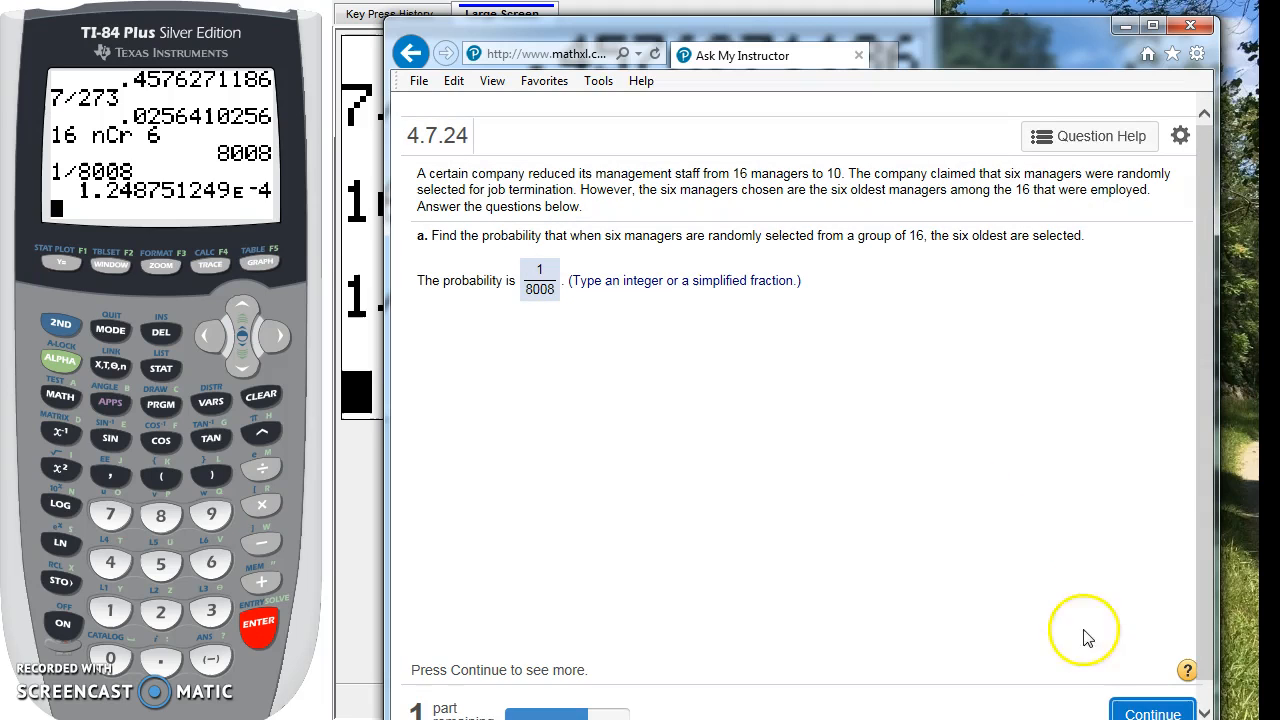
Step: Continue to part b and select choice A: firing the oldest would be unusual
click(1152, 712)
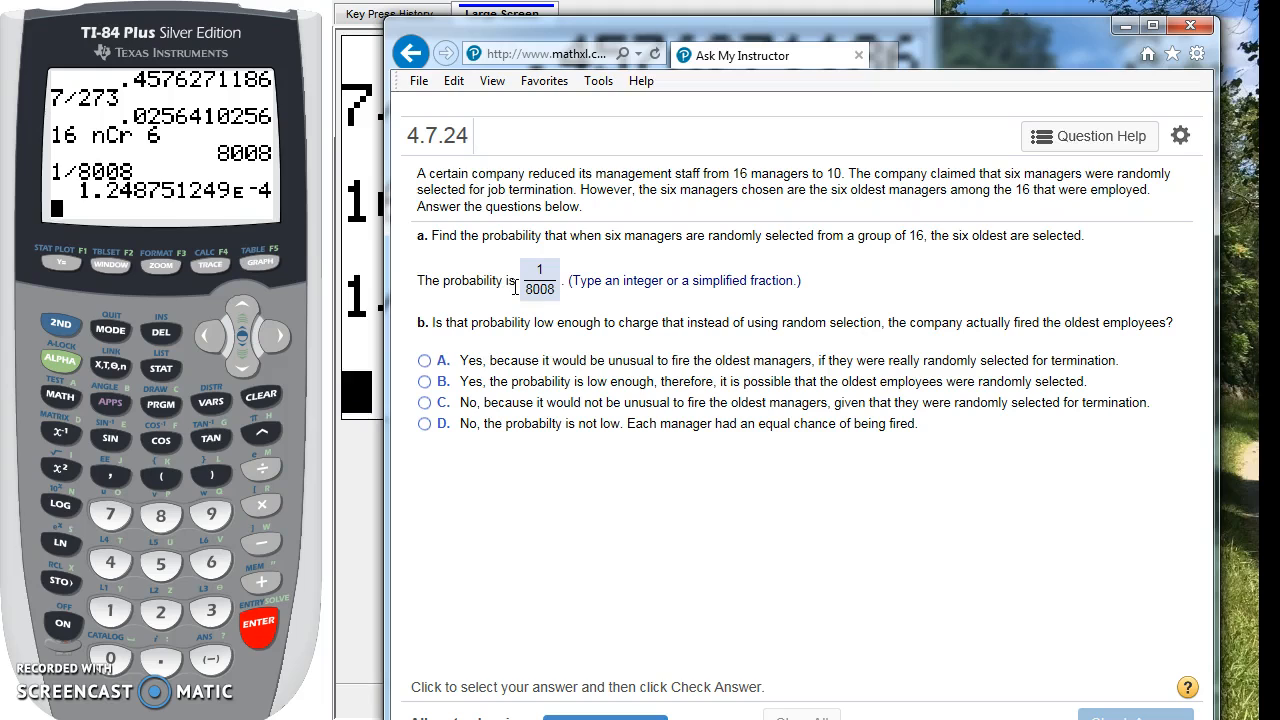
mouse_move(513, 296)
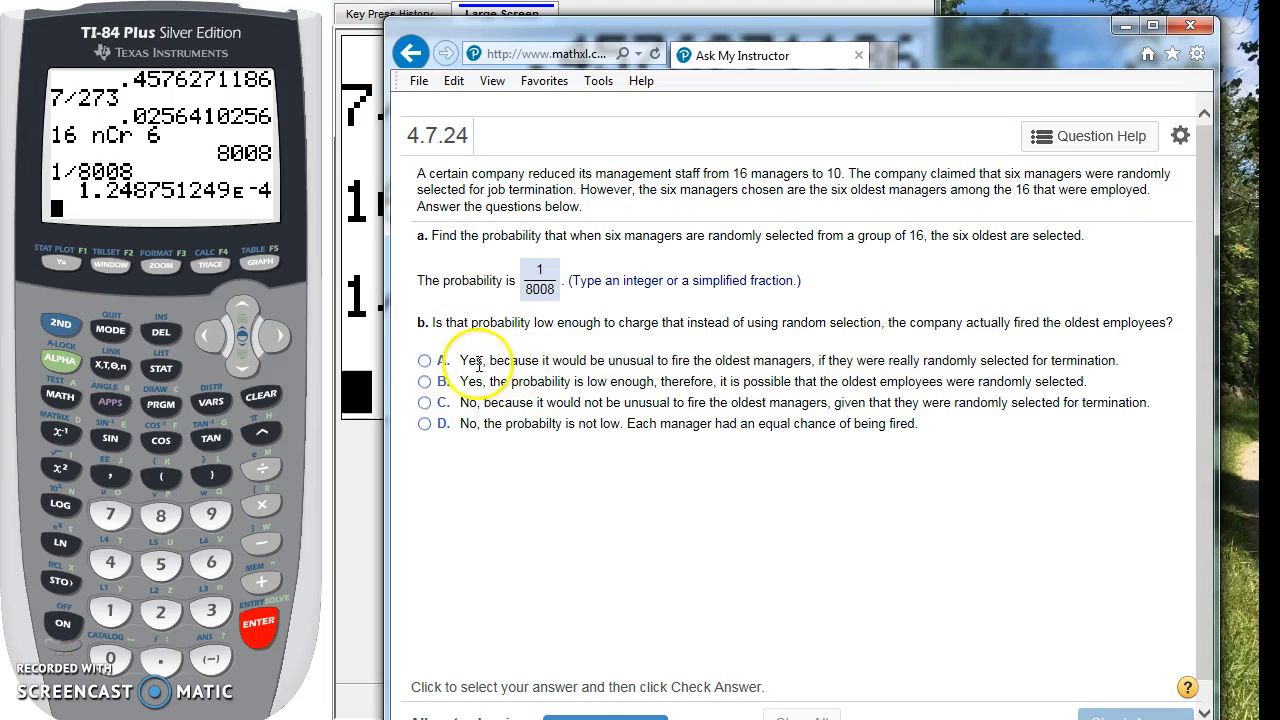
click(425, 360)
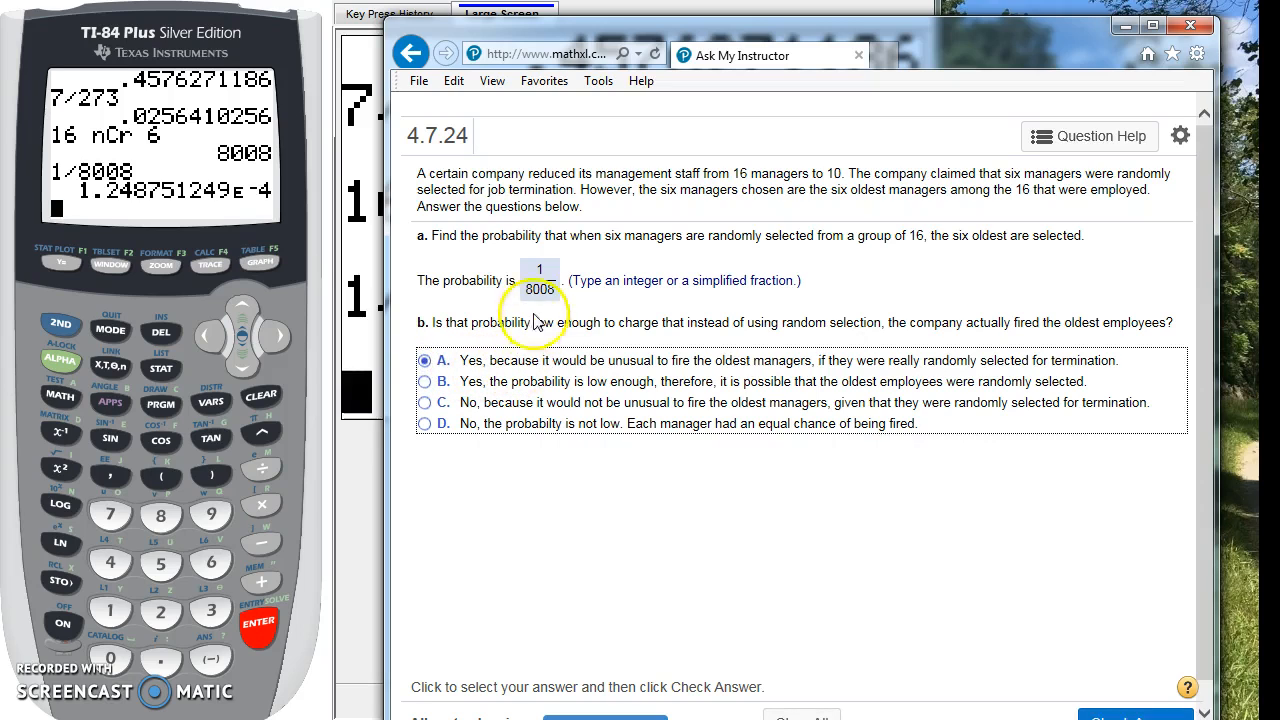